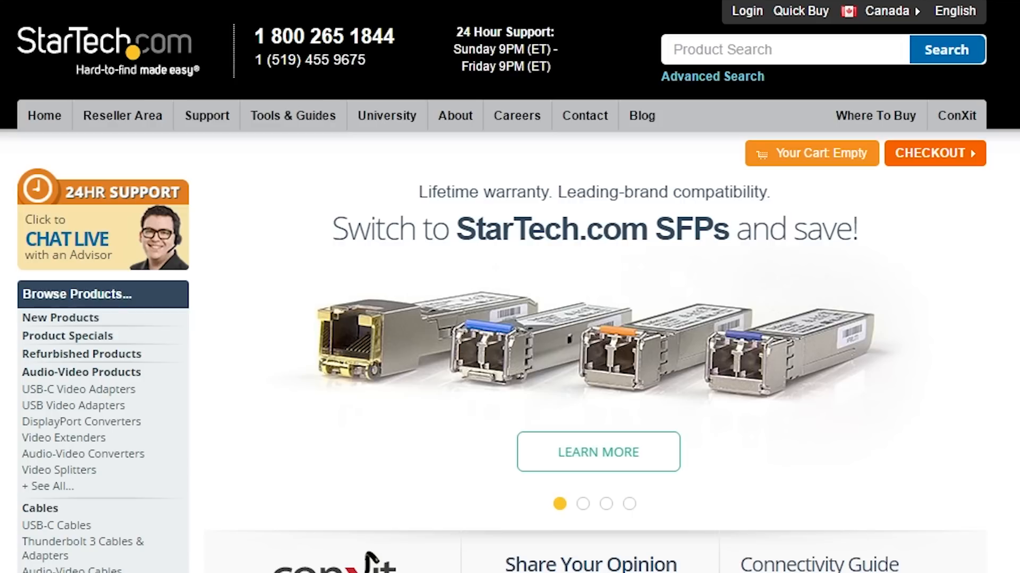
pyautogui.moveTo(62, 63)
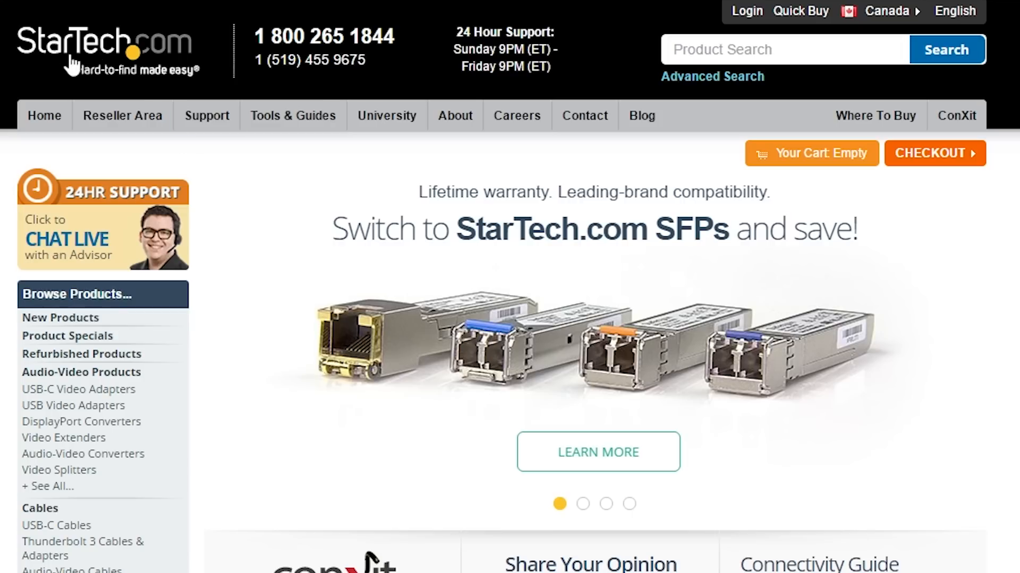
pyautogui.moveTo(139, 3)
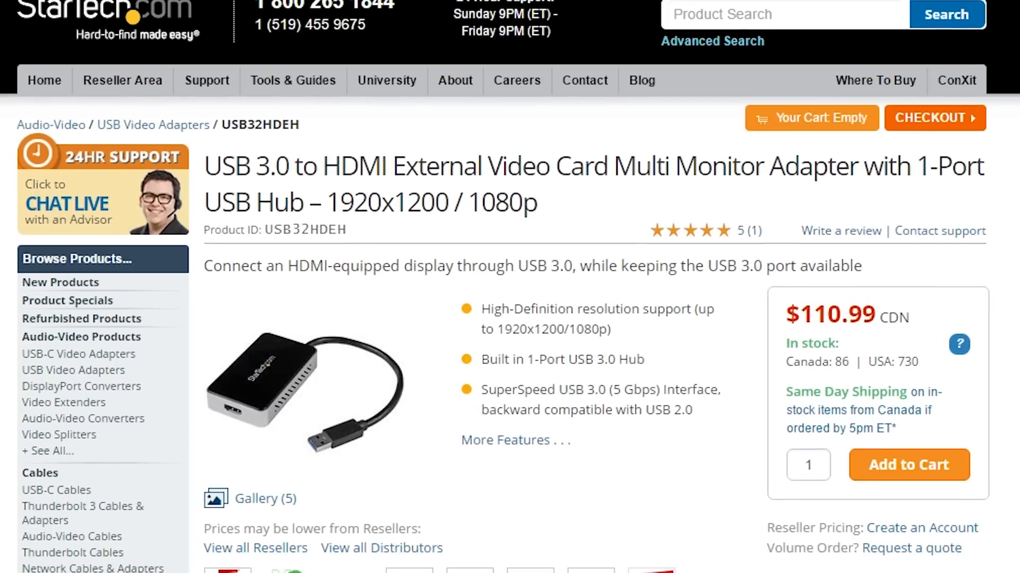
# Expand the Compatible With section's full OS list: Windows 10, 8/8.1, 7, Vista, XP
pyautogui.scroll(-3)
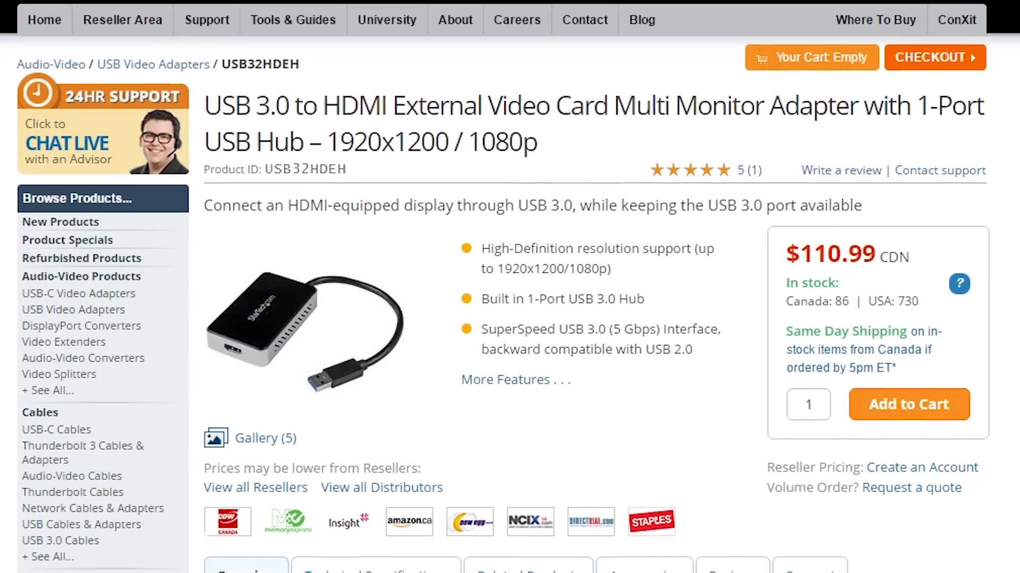
pyautogui.scroll(-3)
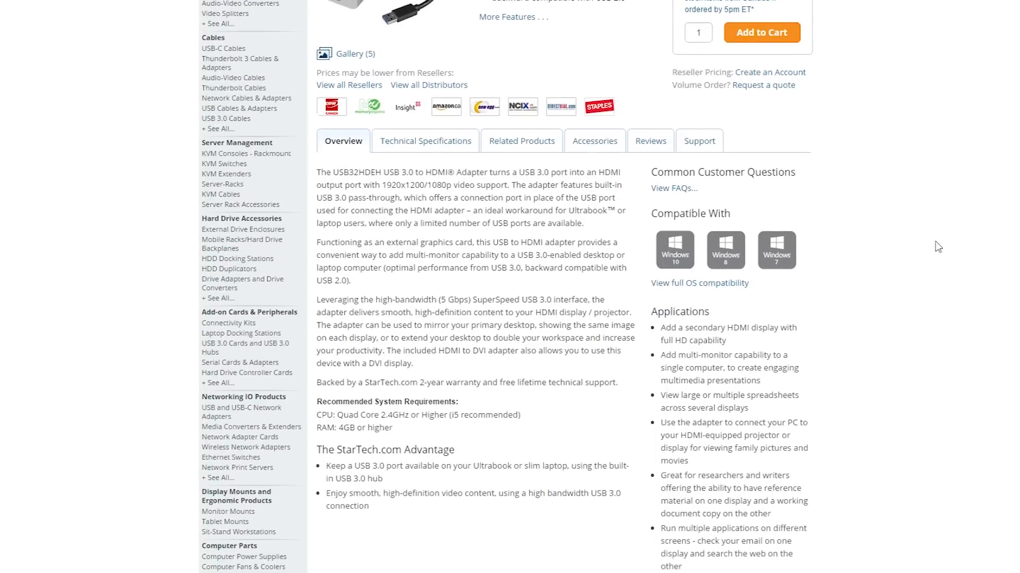
pyautogui.click(699, 283)
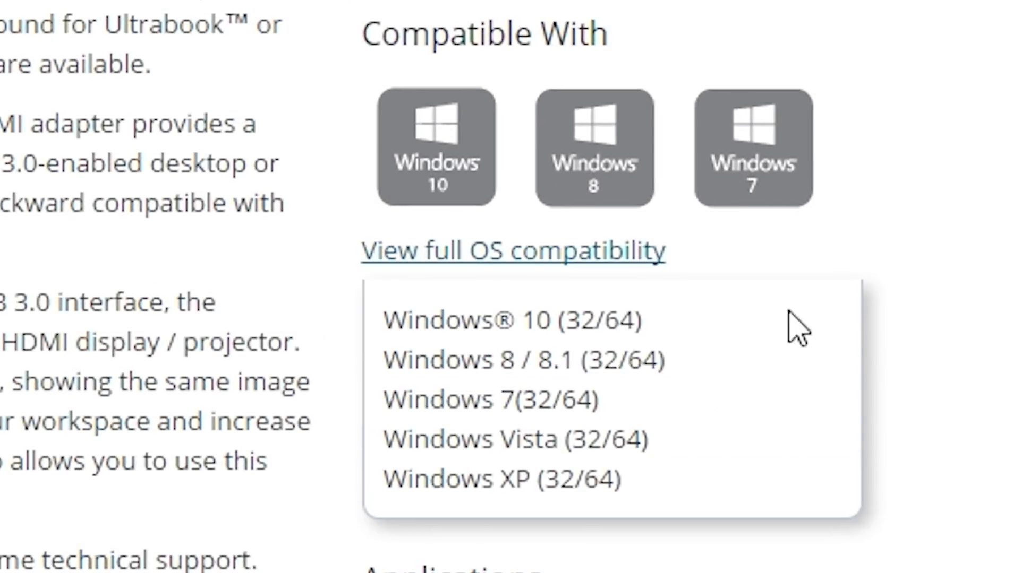